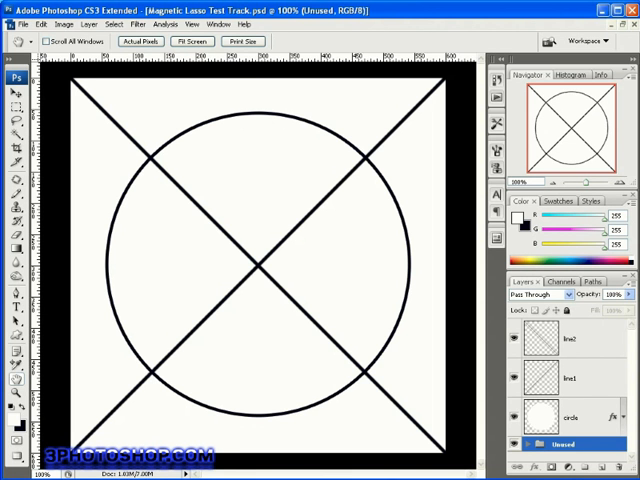
pyautogui.moveTo(250, 230)
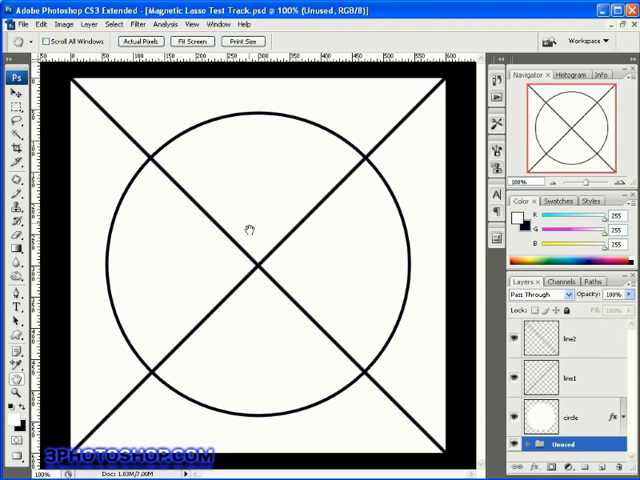
pyautogui.moveTo(315, 253)
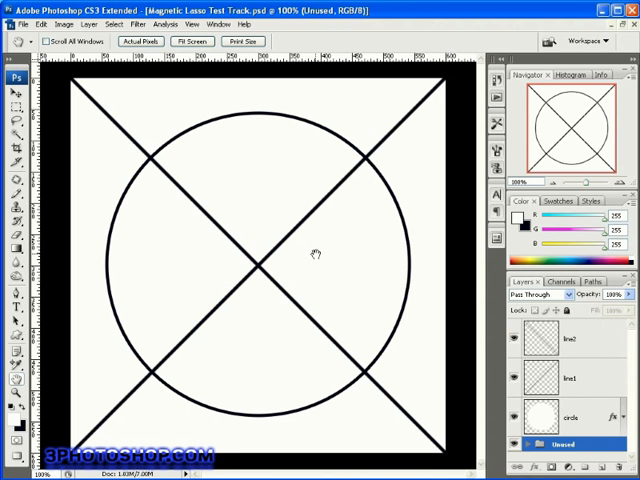
pyautogui.moveTo(288, 228)
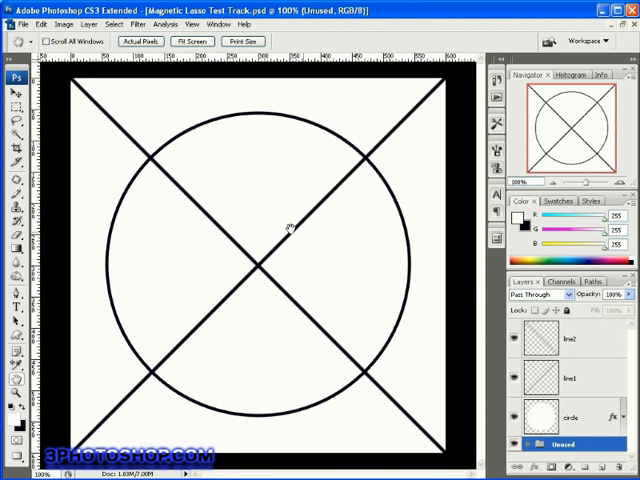
pyautogui.moveTo(380, 208)
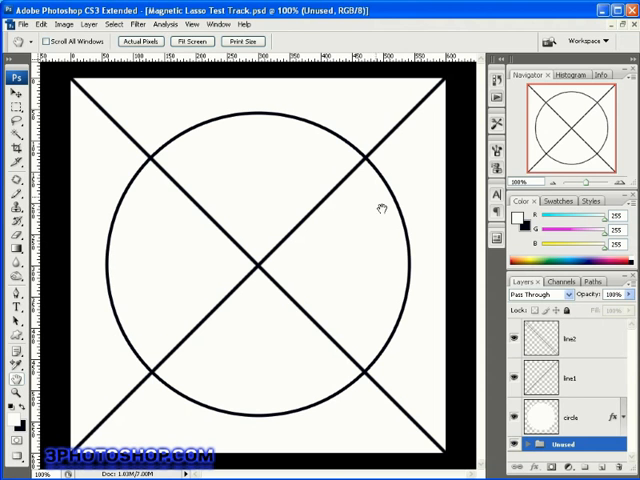
pyautogui.moveTo(400, 398)
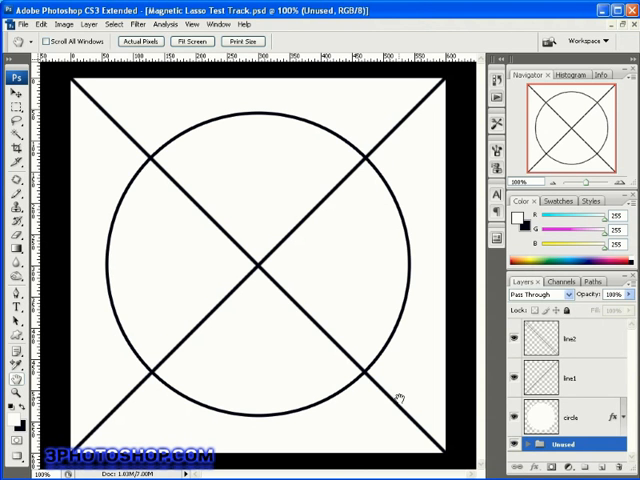
pyautogui.moveTo(300, 318)
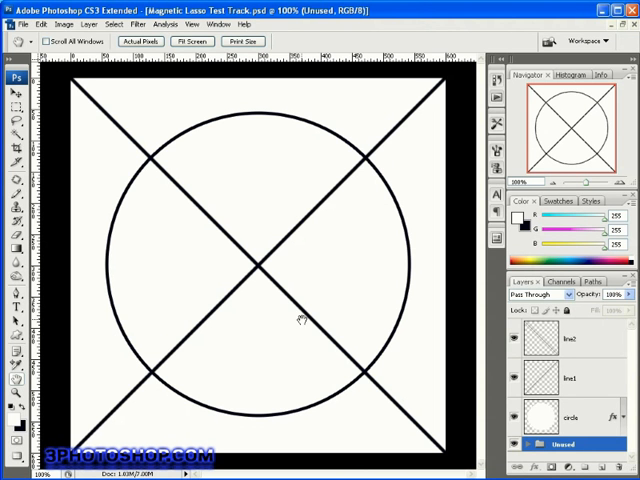
pyautogui.moveTo(215, 162)
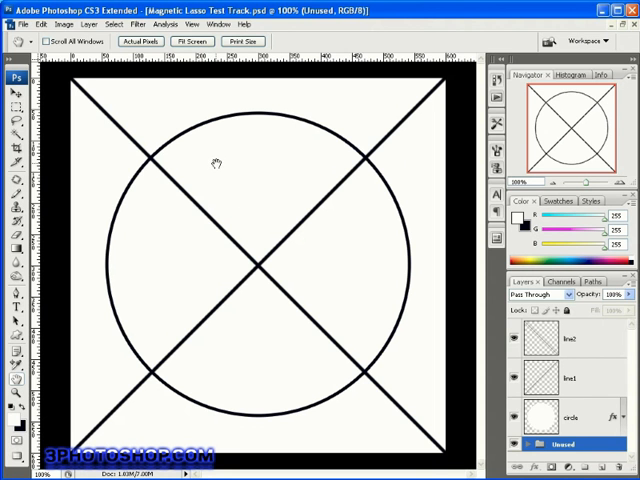
pyautogui.moveTo(237, 214)
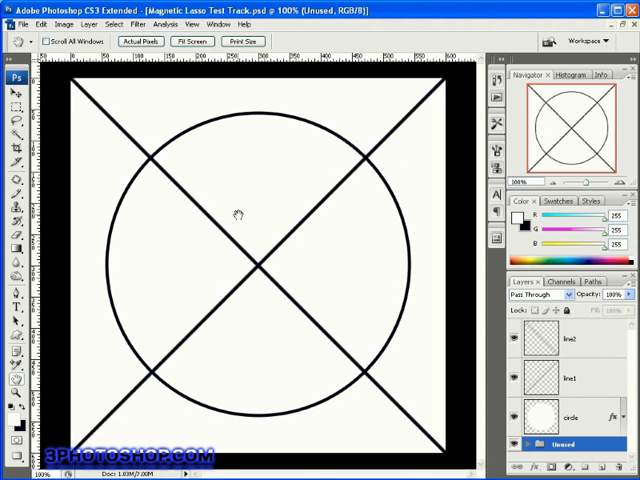
pyautogui.moveTo(247, 237)
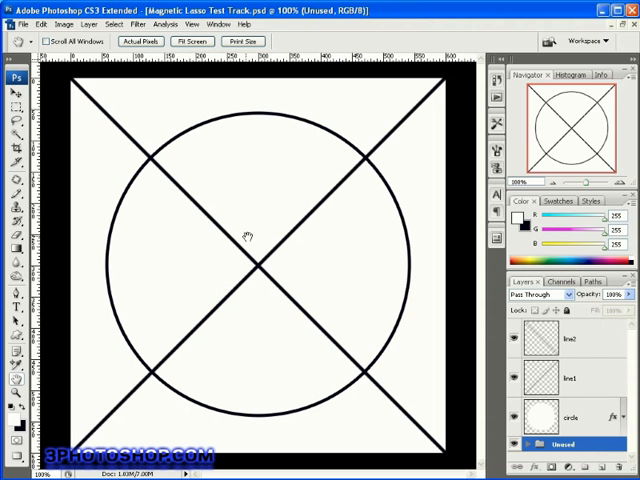
pyautogui.moveTo(238, 221)
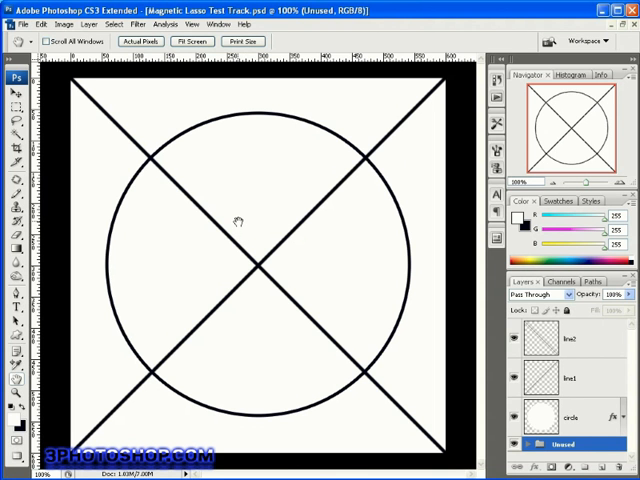
pyautogui.moveTo(233, 178)
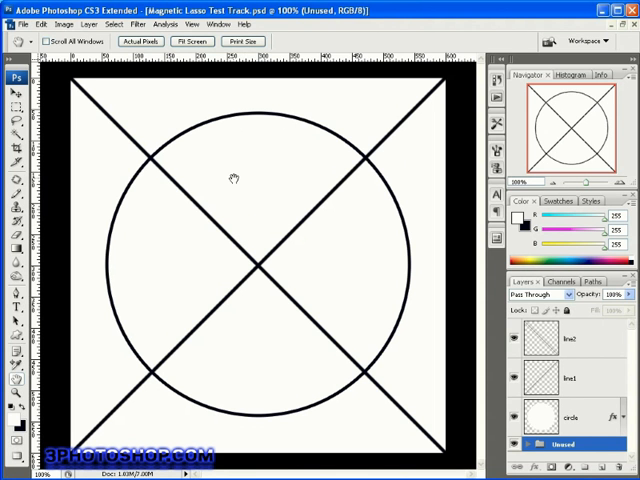
pyautogui.moveTo(208, 155)
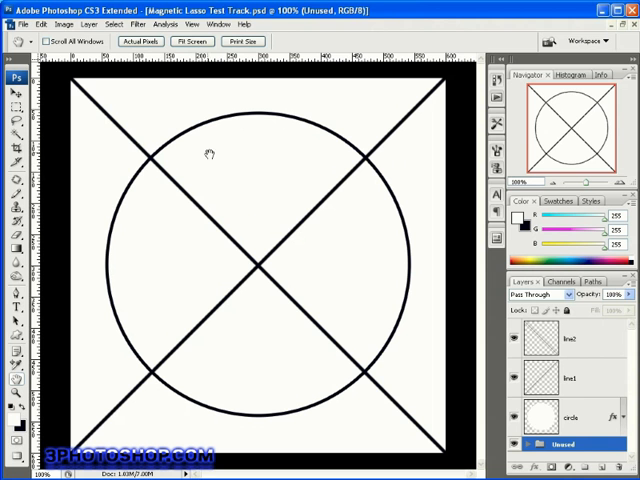
pyautogui.moveTo(92, 131)
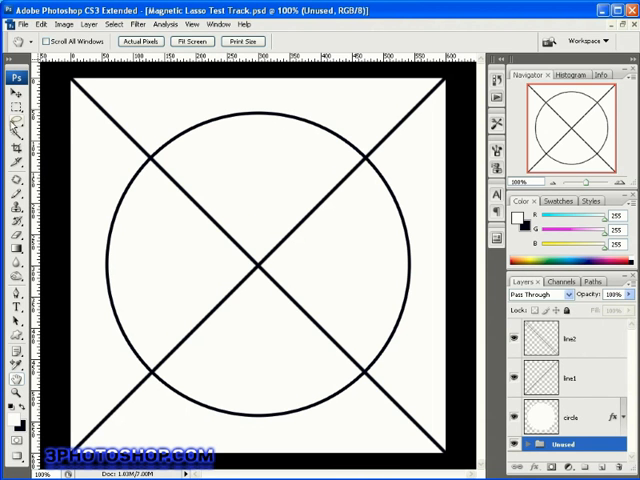
pyautogui.moveTo(16, 130)
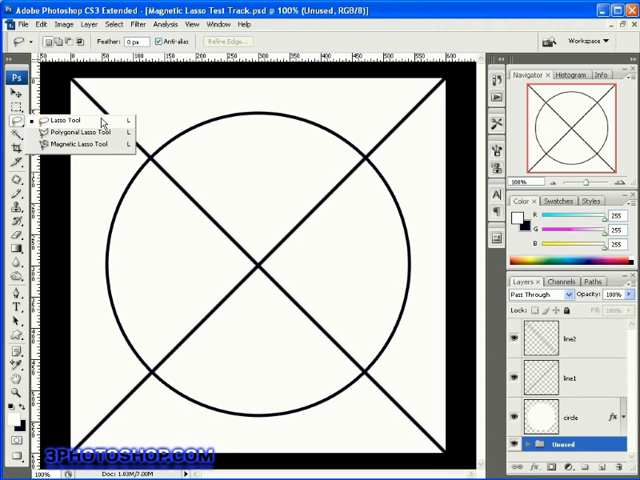
pyautogui.moveTo(108, 147)
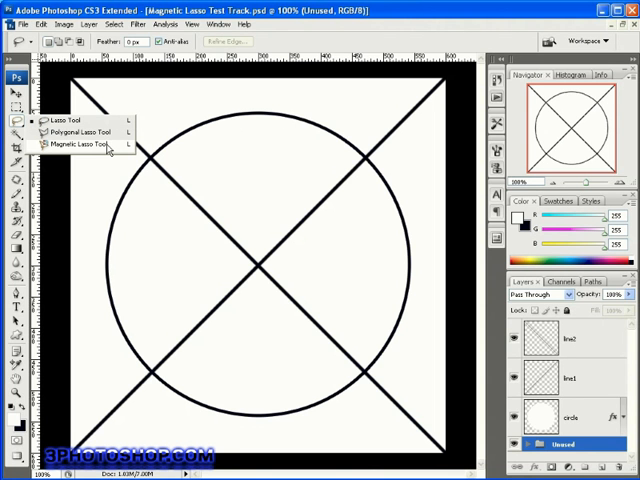
# Step: Select the Magnetic Lasso Tool from the Lasso flyout in the Tools panel
pyautogui.click(73, 143)
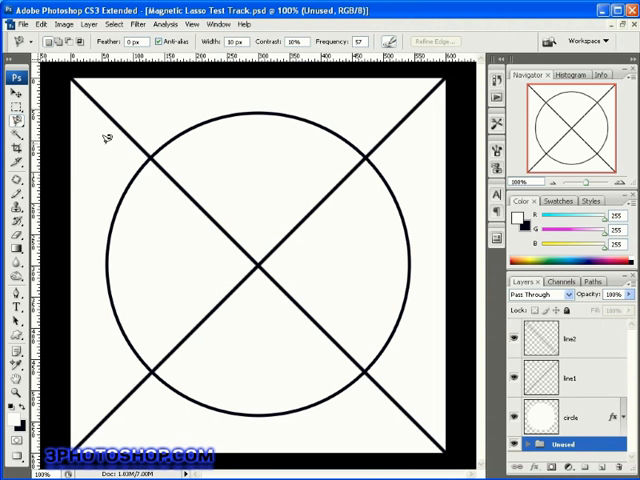
pyautogui.moveTo(140, 108)
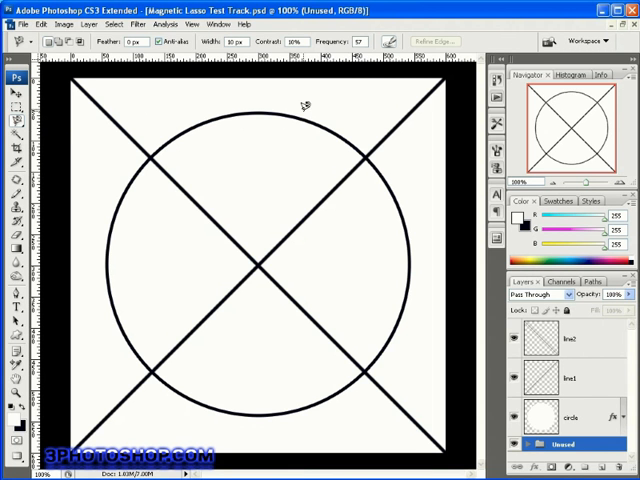
pyautogui.moveTo(168, 180)
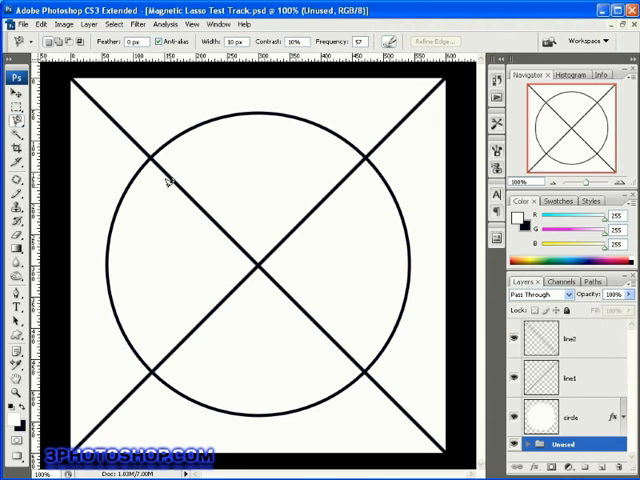
pyautogui.moveTo(230, 135)
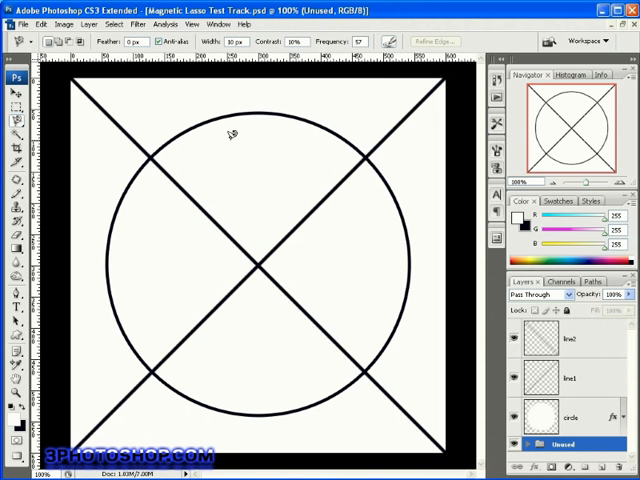
pyautogui.moveTo(228, 124)
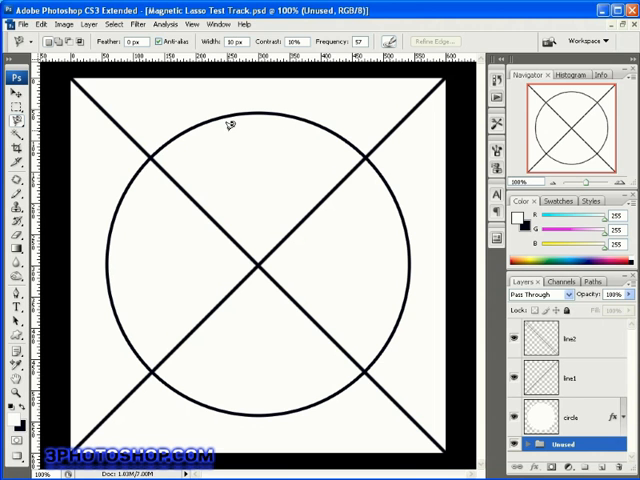
pyautogui.moveTo(383, 238)
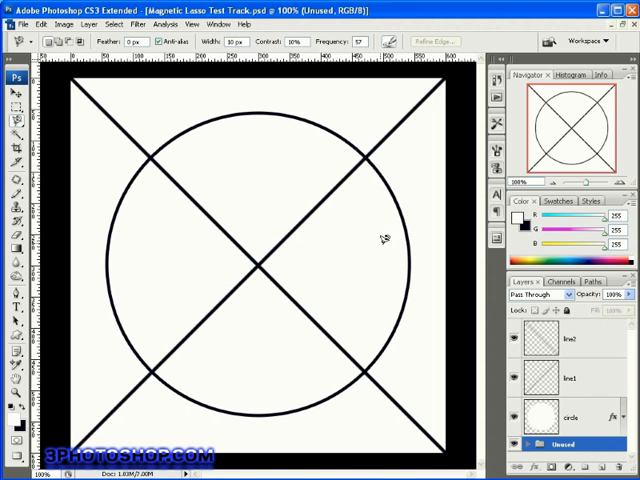
pyautogui.moveTo(208, 152)
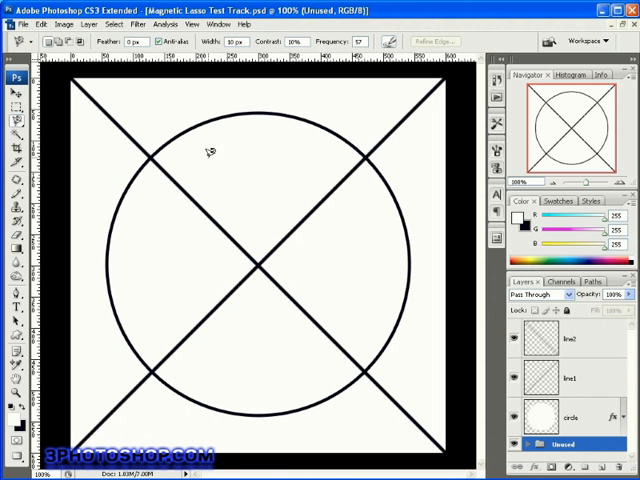
pyautogui.moveTo(185, 135)
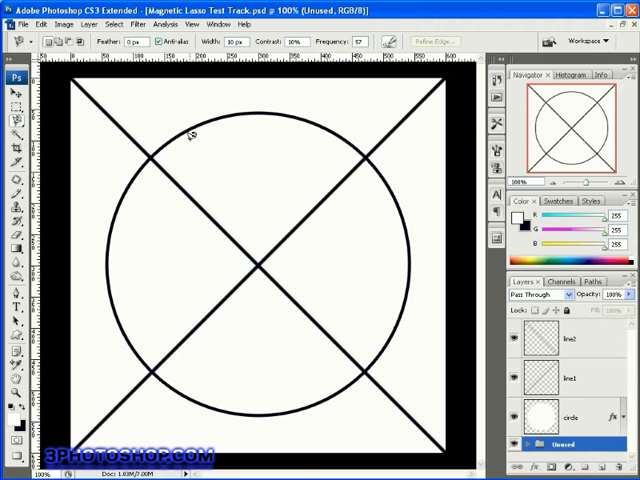
pyautogui.moveTo(195, 148)
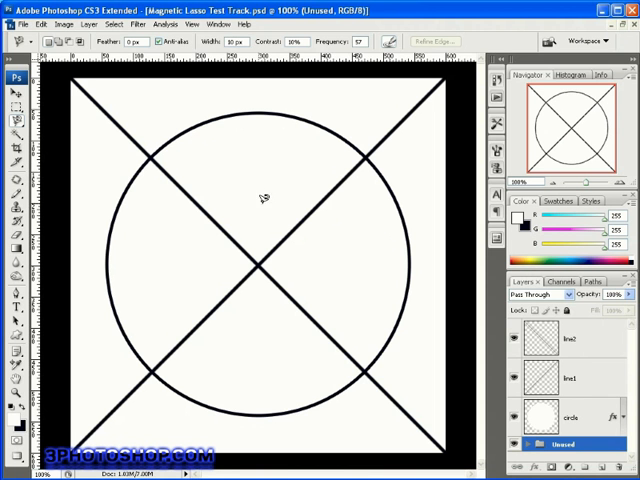
pyautogui.moveTo(207, 157)
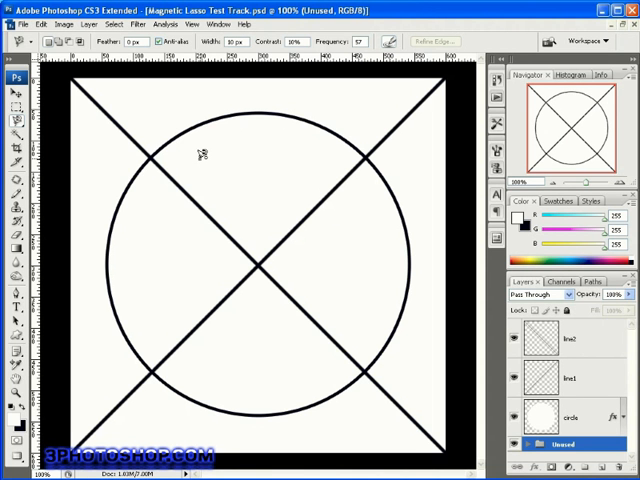
pyautogui.moveTo(207, 146)
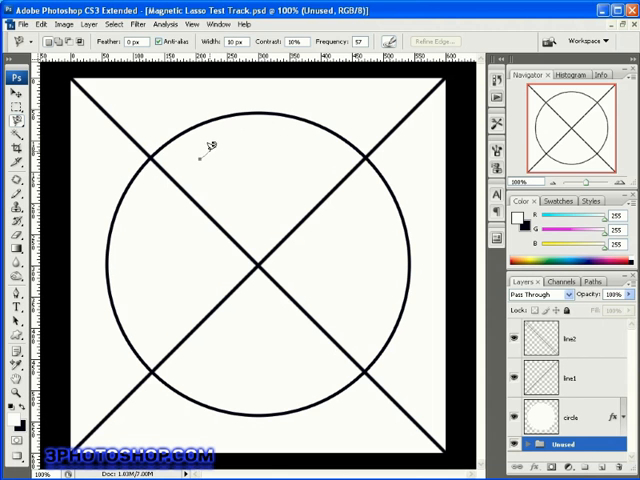
pyautogui.moveTo(218, 140)
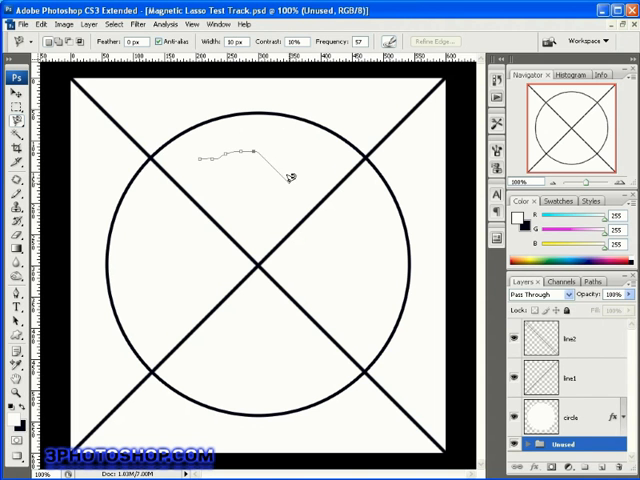
pyautogui.moveTo(280, 195)
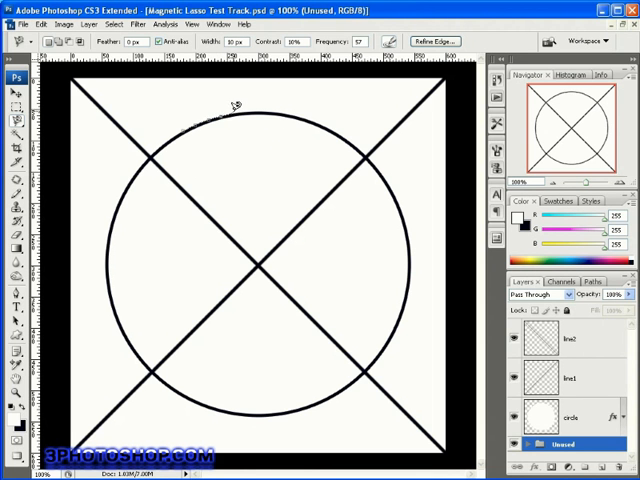
pyautogui.moveTo(270, 106)
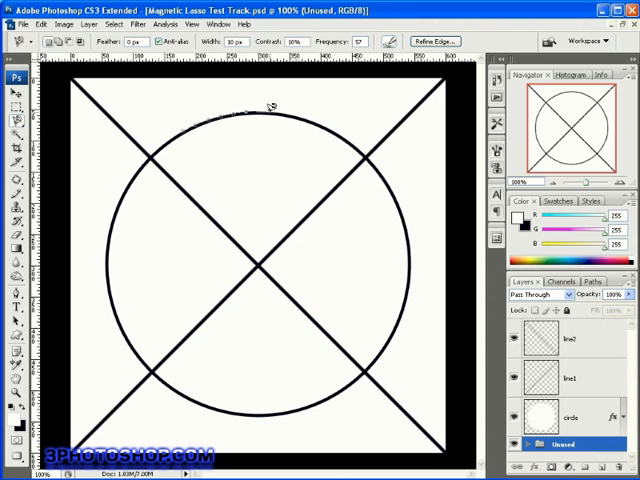
pyautogui.moveTo(315, 113)
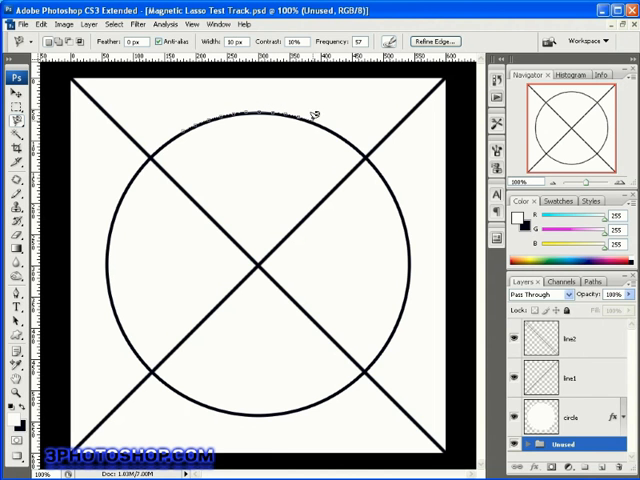
pyautogui.moveTo(345, 130)
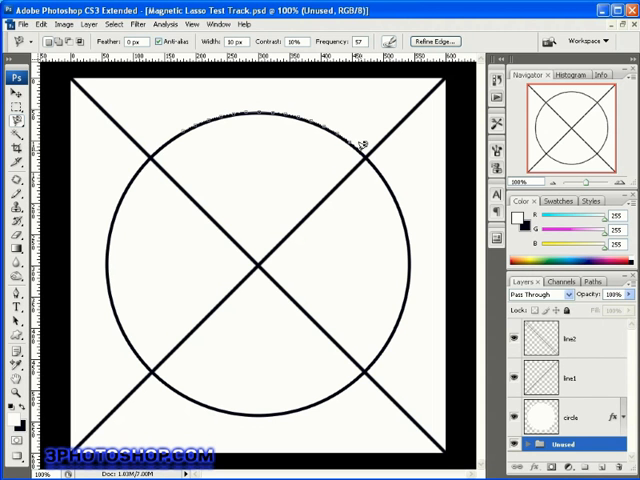
pyautogui.moveTo(363, 148)
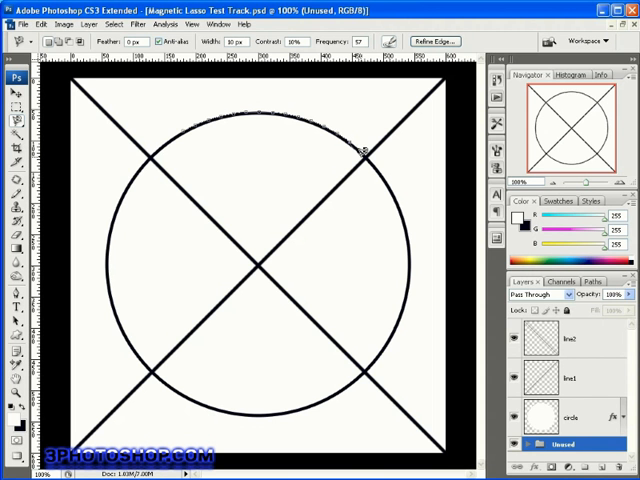
pyautogui.moveTo(355, 158)
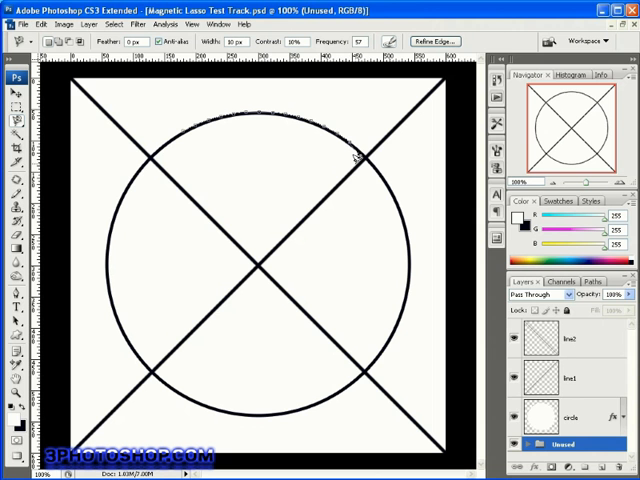
pyautogui.moveTo(348, 165)
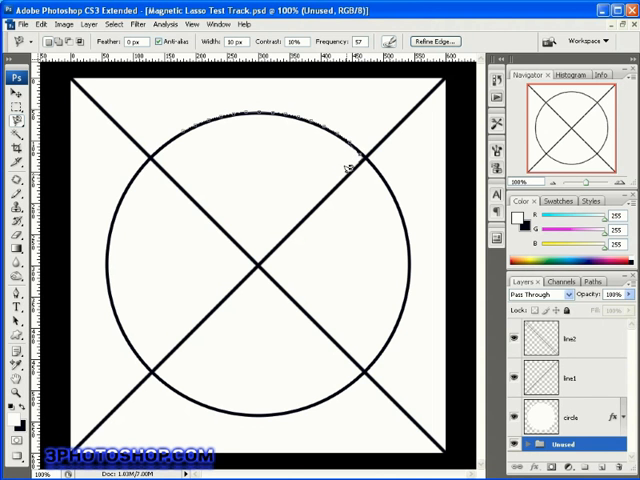
pyautogui.moveTo(337, 174)
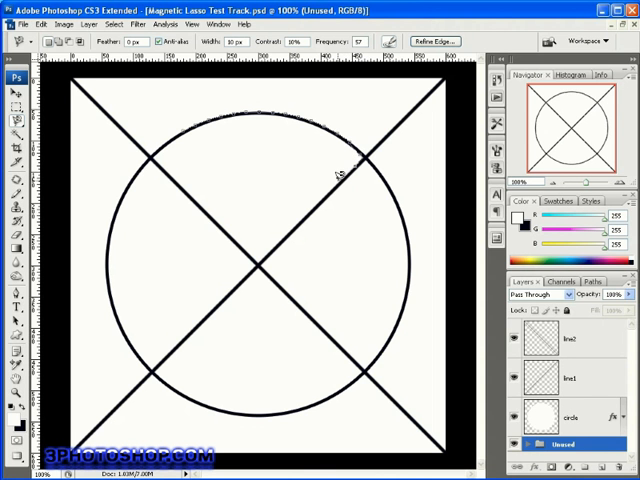
pyautogui.moveTo(337, 173)
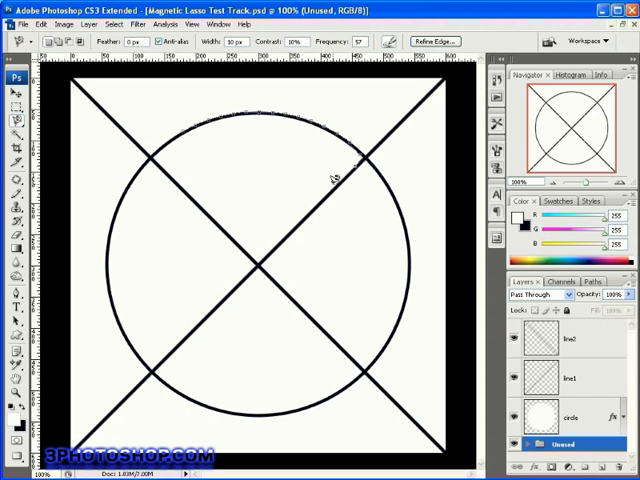
pyautogui.moveTo(340, 176)
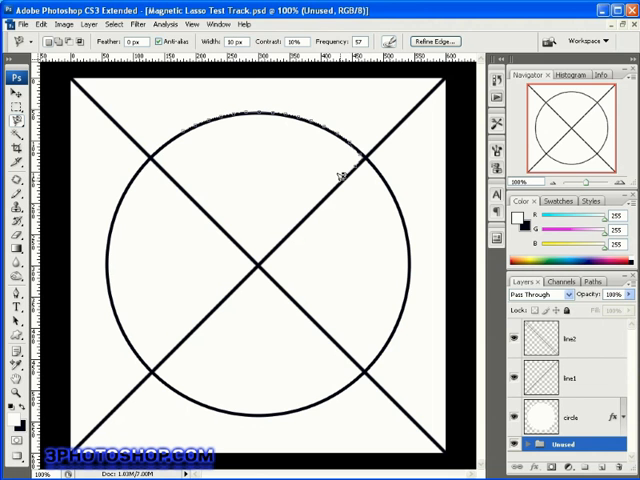
pyautogui.moveTo(344, 172)
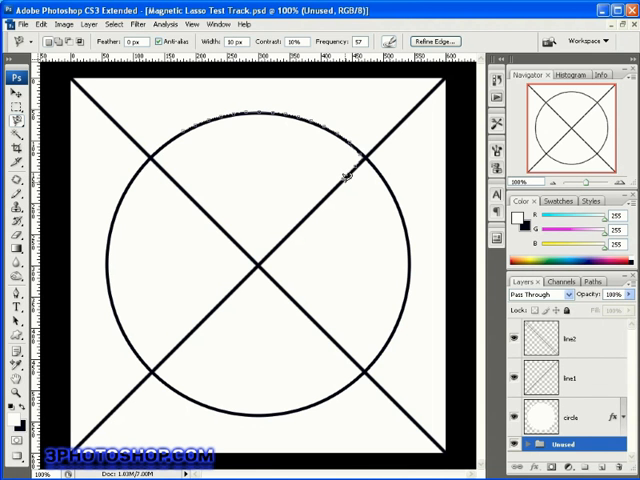
pyautogui.moveTo(348, 178)
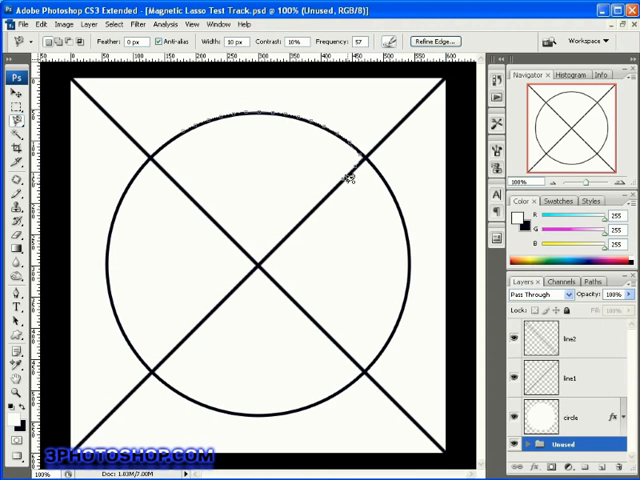
pyautogui.moveTo(349, 178)
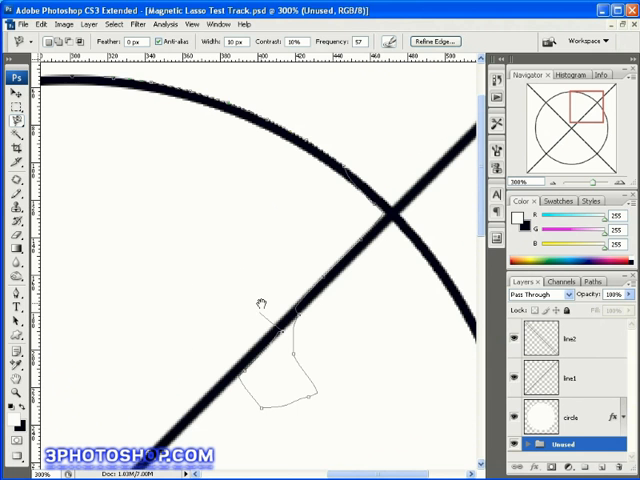
pyautogui.moveTo(225, 272)
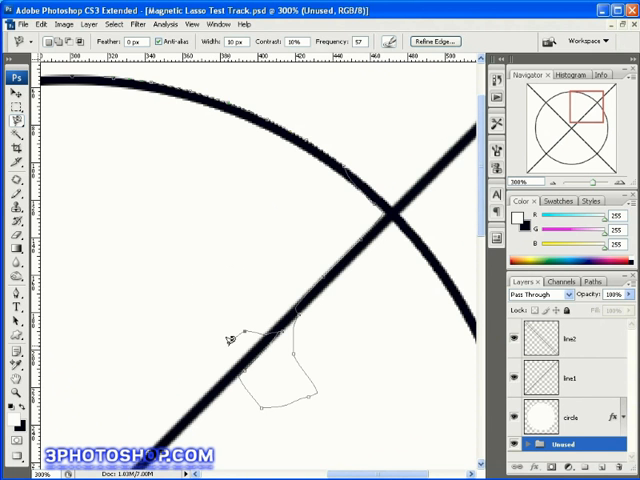
pyautogui.moveTo(238, 325)
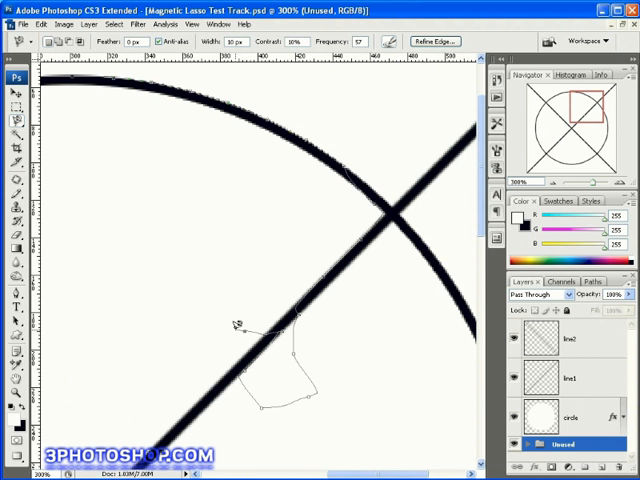
pyautogui.moveTo(265, 308)
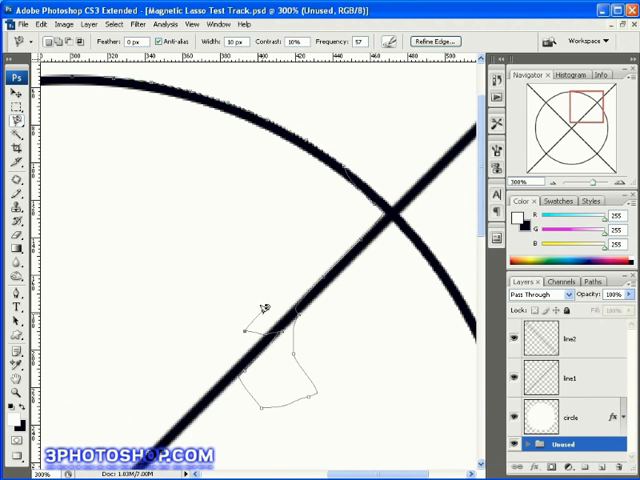
pyautogui.moveTo(248, 323)
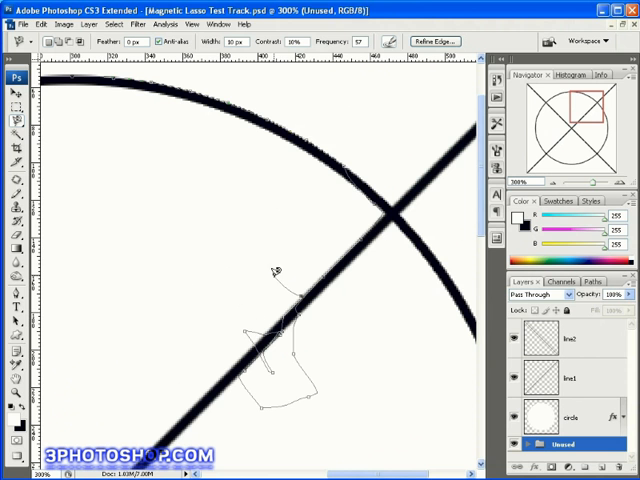
pyautogui.moveTo(280, 250)
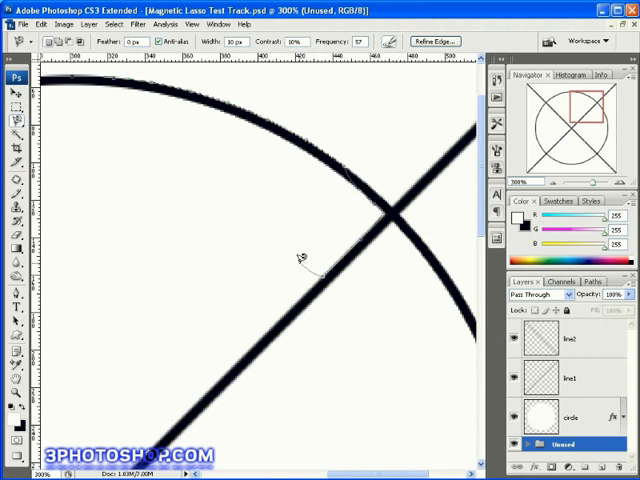
pyautogui.moveTo(330, 238)
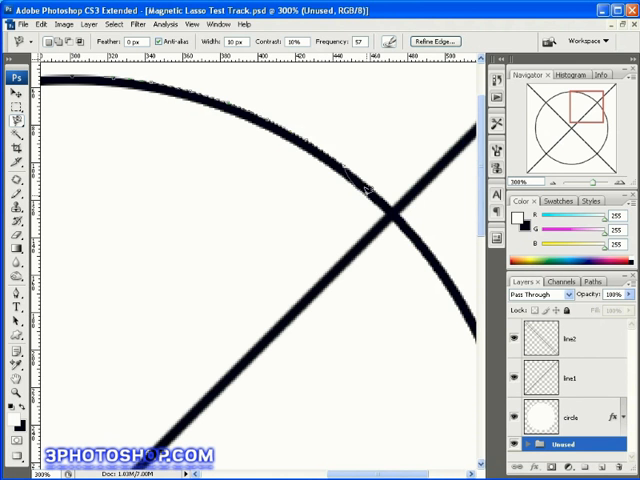
pyautogui.moveTo(352, 162)
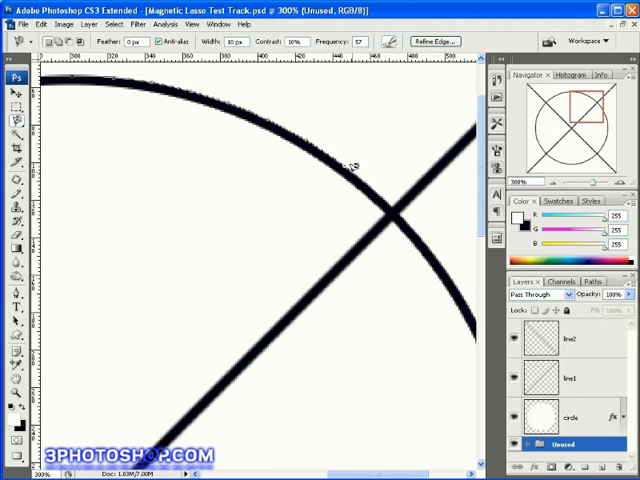
pyautogui.moveTo(362, 175)
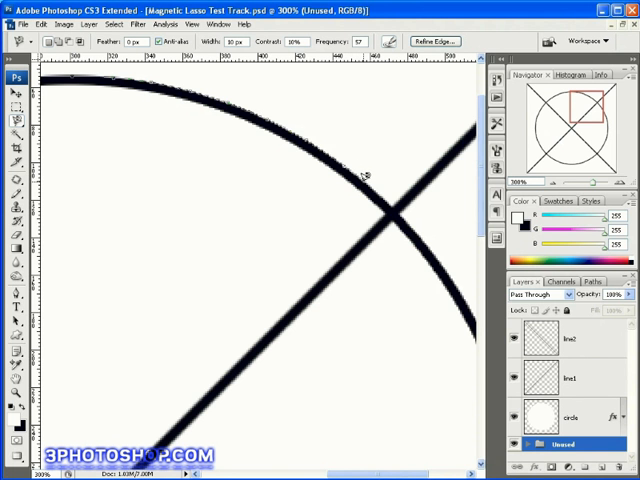
pyautogui.moveTo(376, 185)
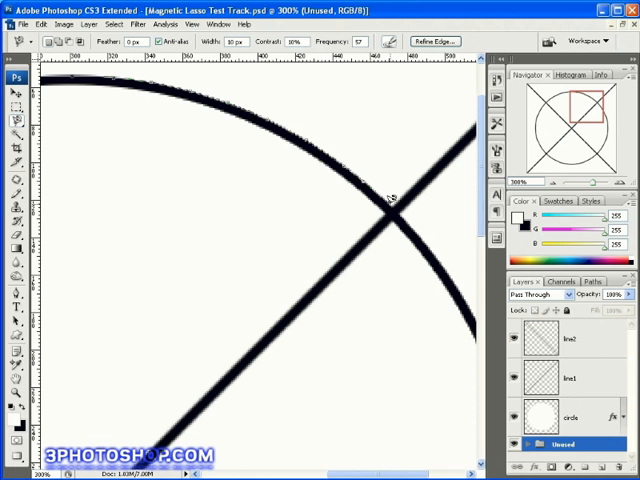
pyautogui.moveTo(390, 200)
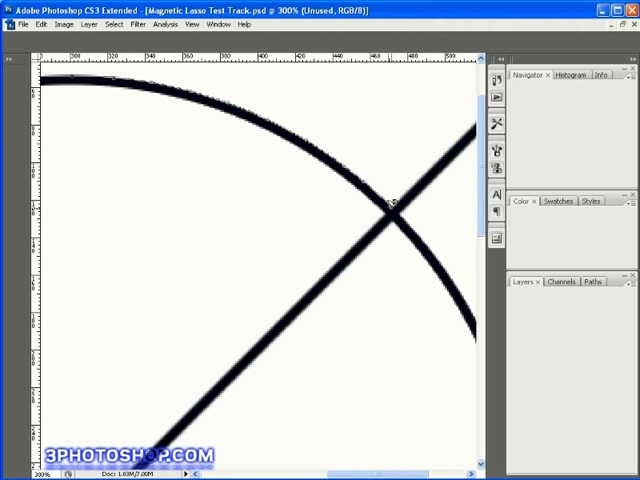
pyautogui.moveTo(388, 214)
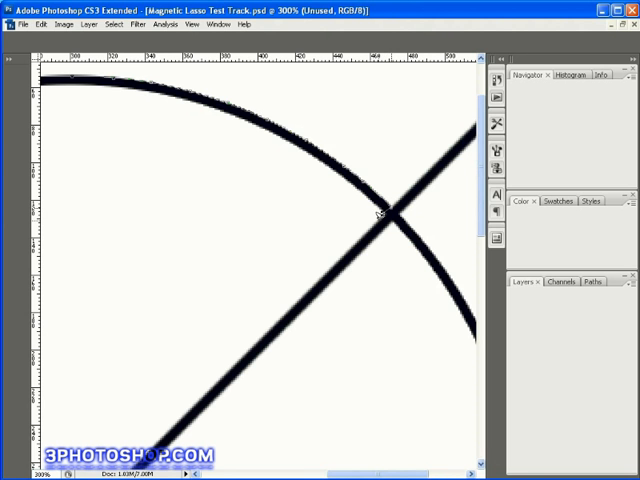
pyautogui.moveTo(363, 225)
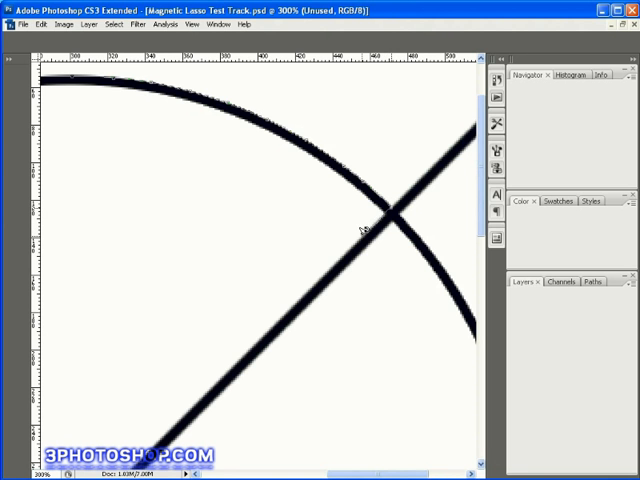
pyautogui.moveTo(330, 258)
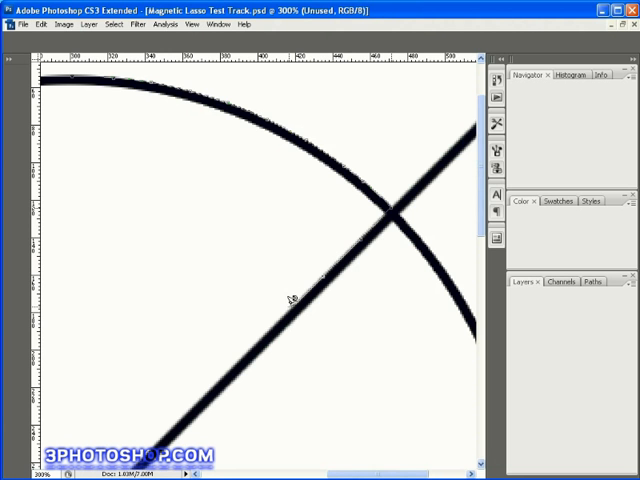
pyautogui.moveTo(197, 390)
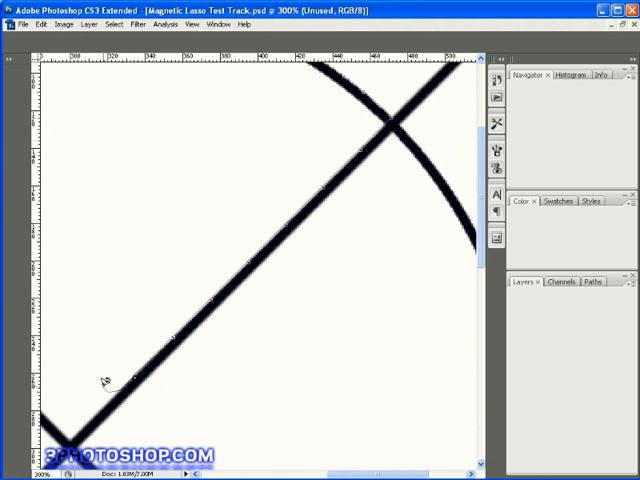
pyautogui.moveTo(143, 349)
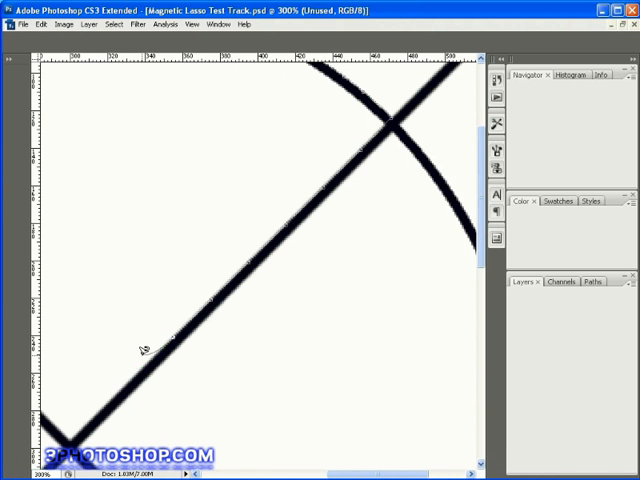
pyautogui.moveTo(118, 383)
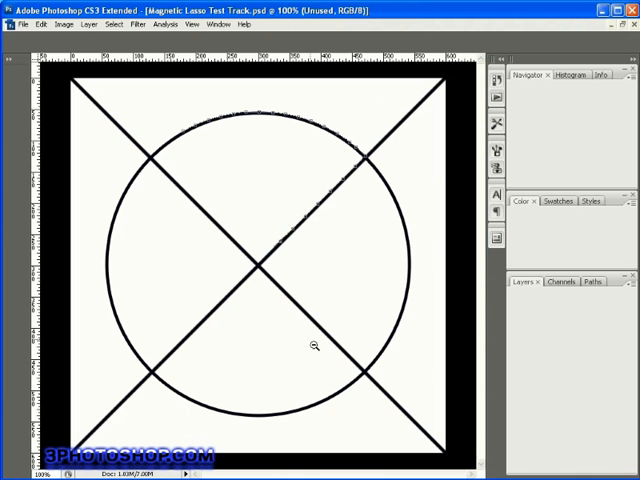
pyautogui.moveTo(270, 242)
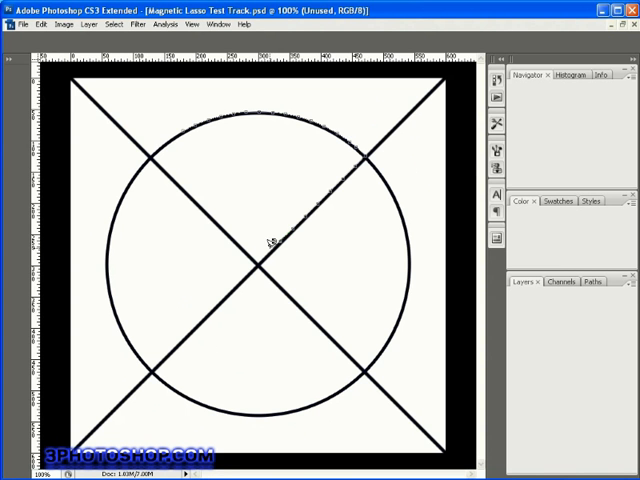
pyautogui.moveTo(270, 240)
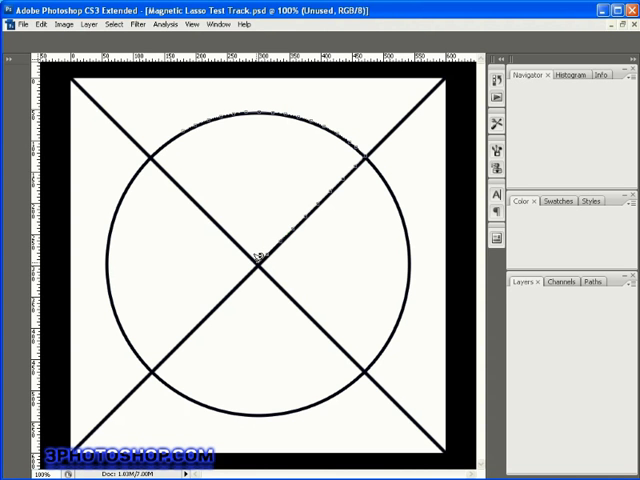
pyautogui.moveTo(259, 248)
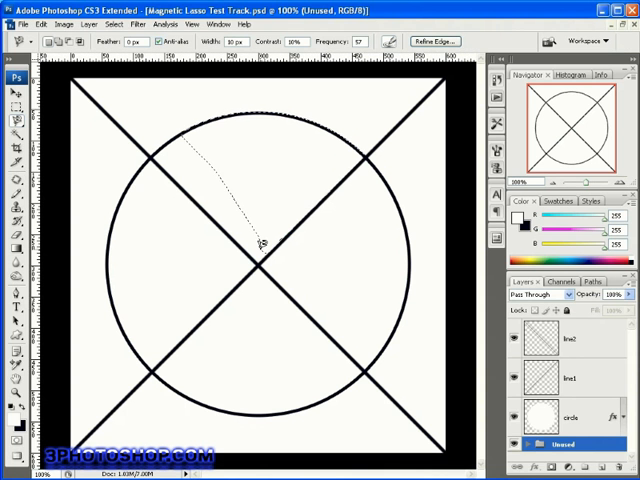
pyautogui.moveTo(272, 258)
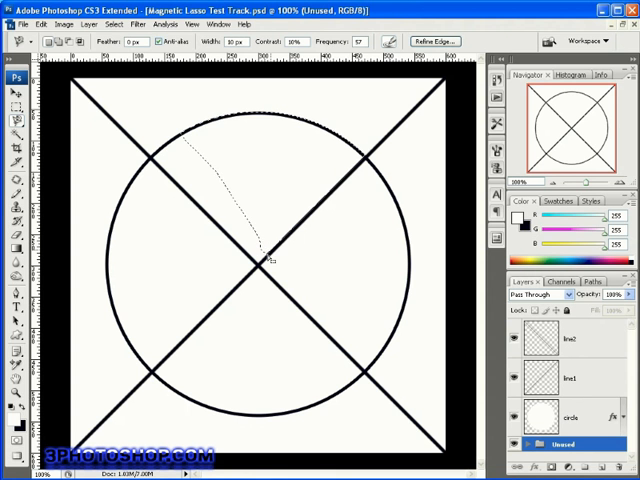
pyautogui.moveTo(335, 165)
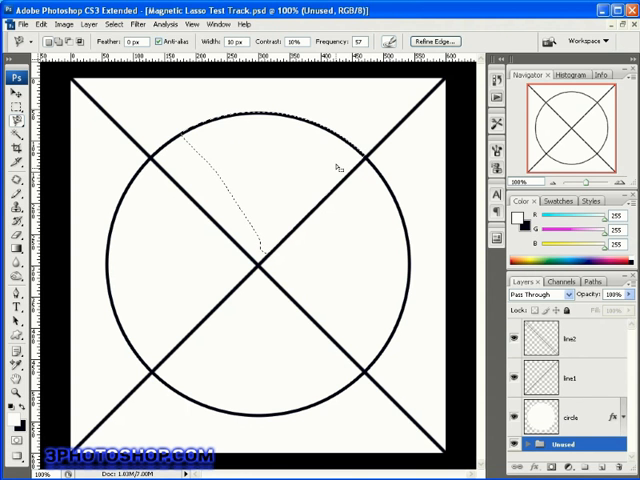
pyautogui.moveTo(267, 188)
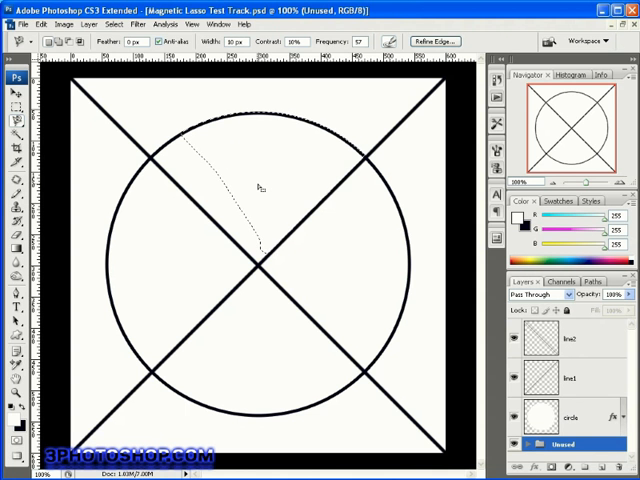
pyautogui.moveTo(243, 178)
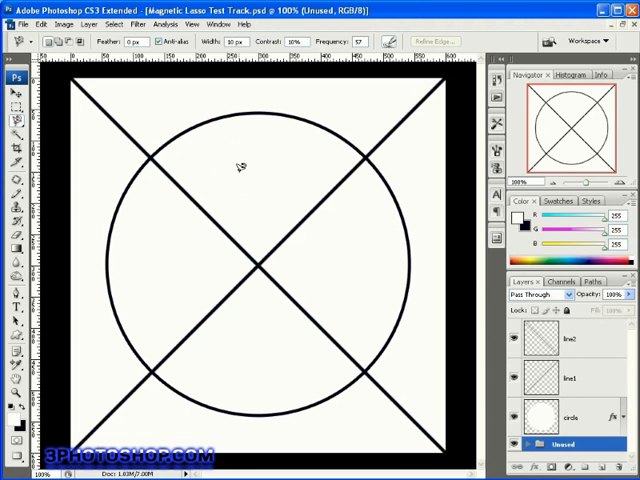
pyautogui.moveTo(234, 163)
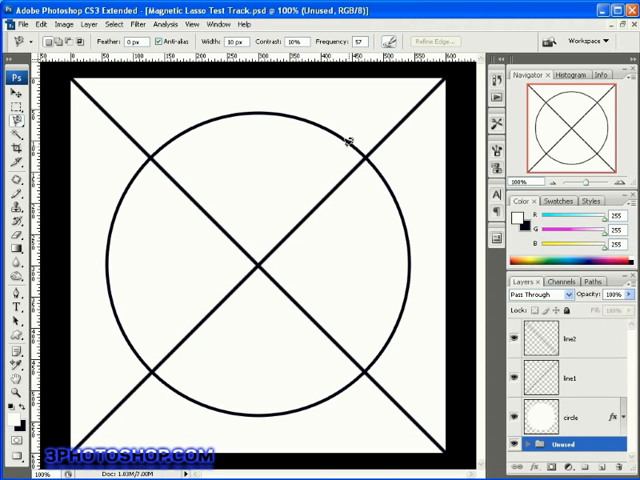
pyautogui.moveTo(365, 150)
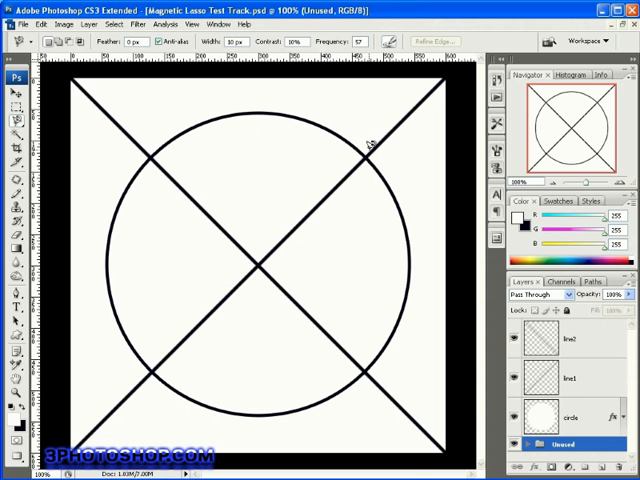
pyautogui.moveTo(370, 148)
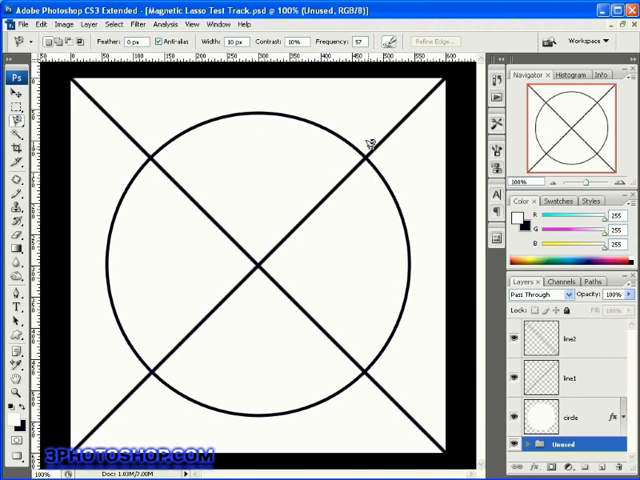
pyautogui.moveTo(345, 165)
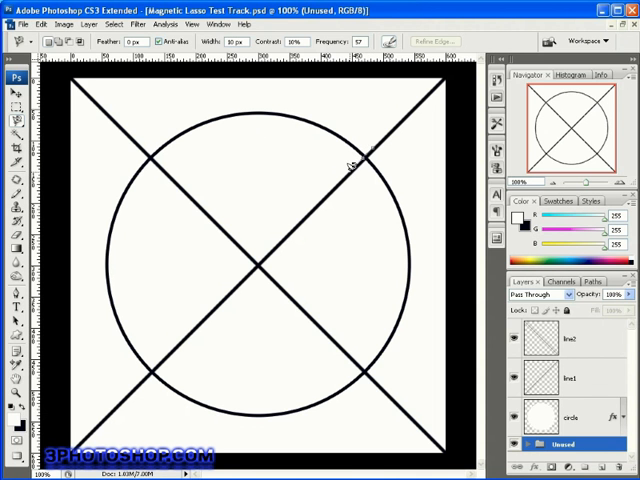
pyautogui.moveTo(330, 183)
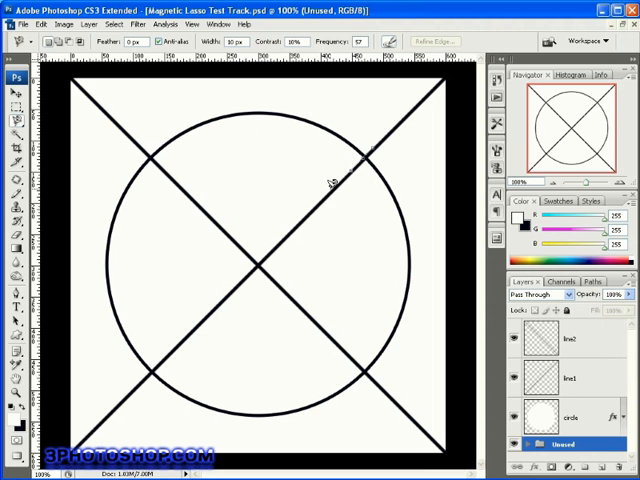
pyautogui.moveTo(318, 195)
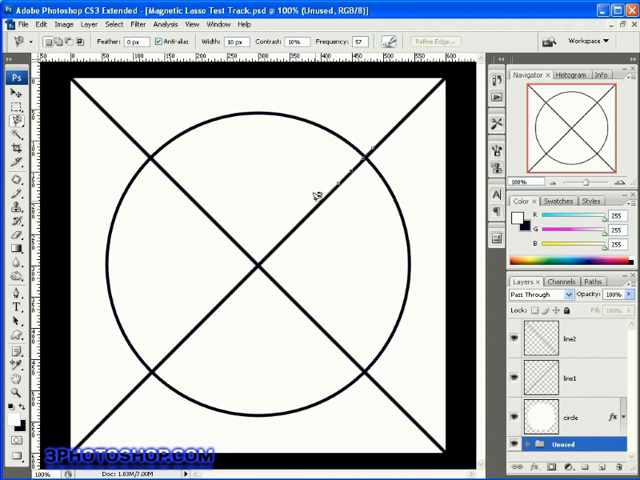
pyautogui.moveTo(307, 206)
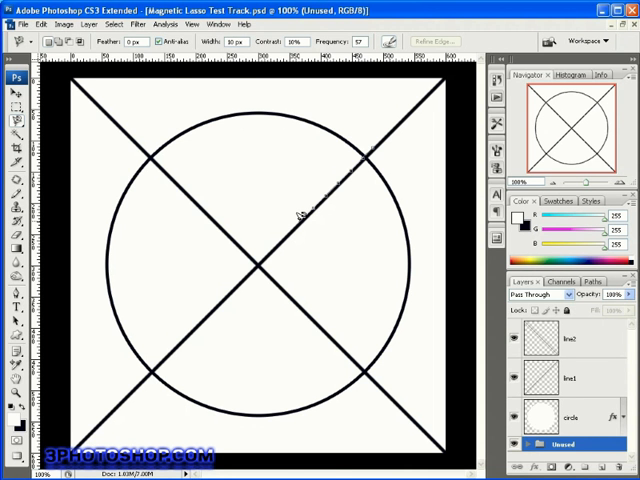
pyautogui.moveTo(295, 210)
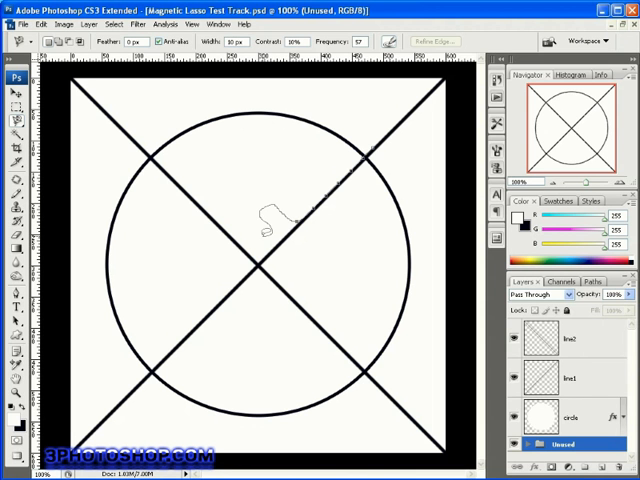
# Step: Drag the Magnetic Lasso trace freehand through the empty space above the centre
pyautogui.moveTo(265, 230); pyautogui.dragTo(210, 180)
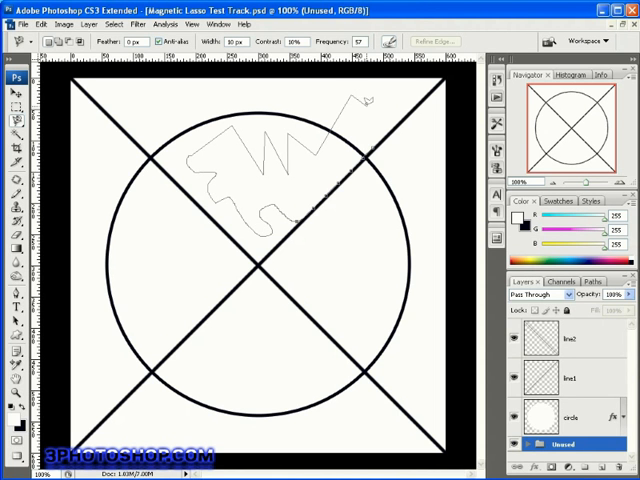
pyautogui.moveTo(365, 92)
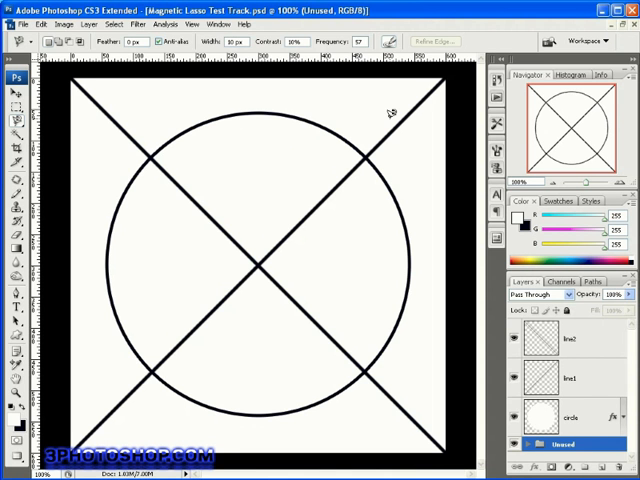
pyautogui.moveTo(303, 167)
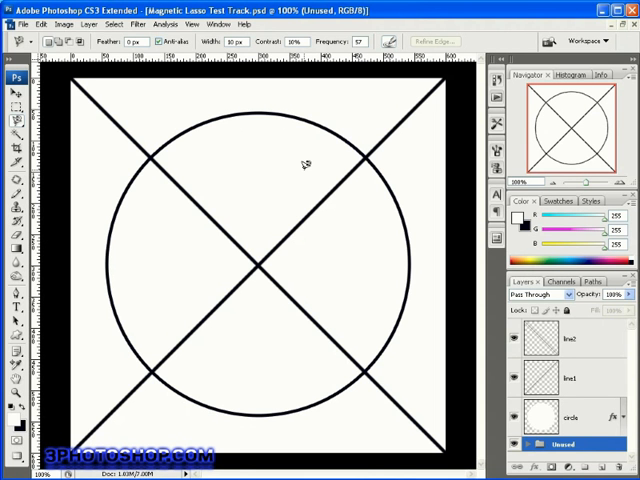
pyautogui.moveTo(280, 172)
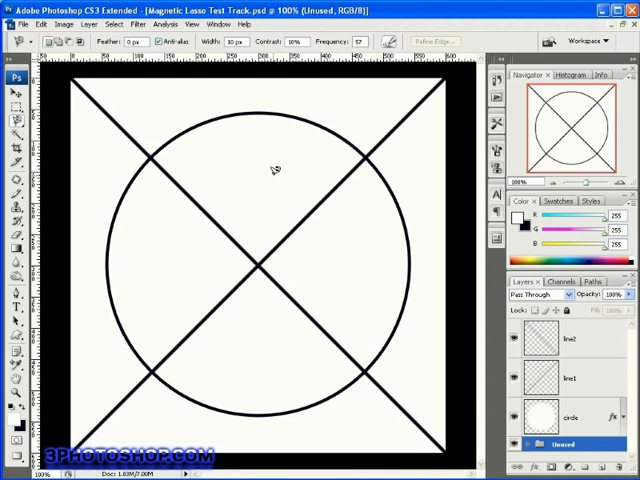
pyautogui.moveTo(267, 157)
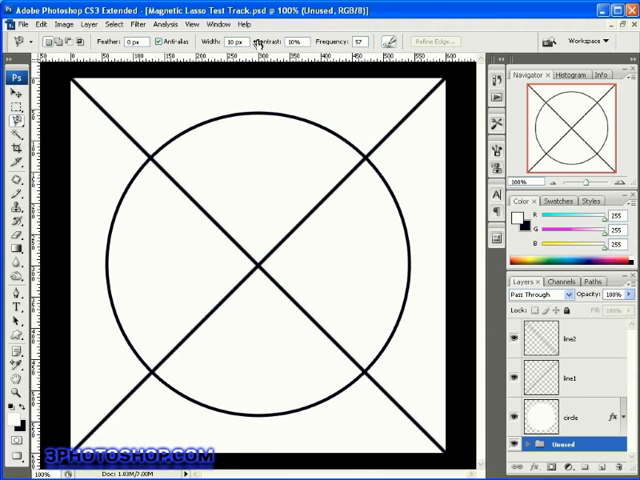
pyautogui.moveTo(272, 138)
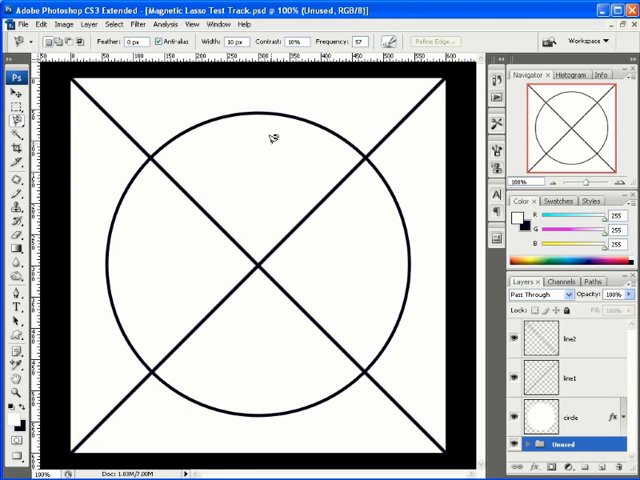